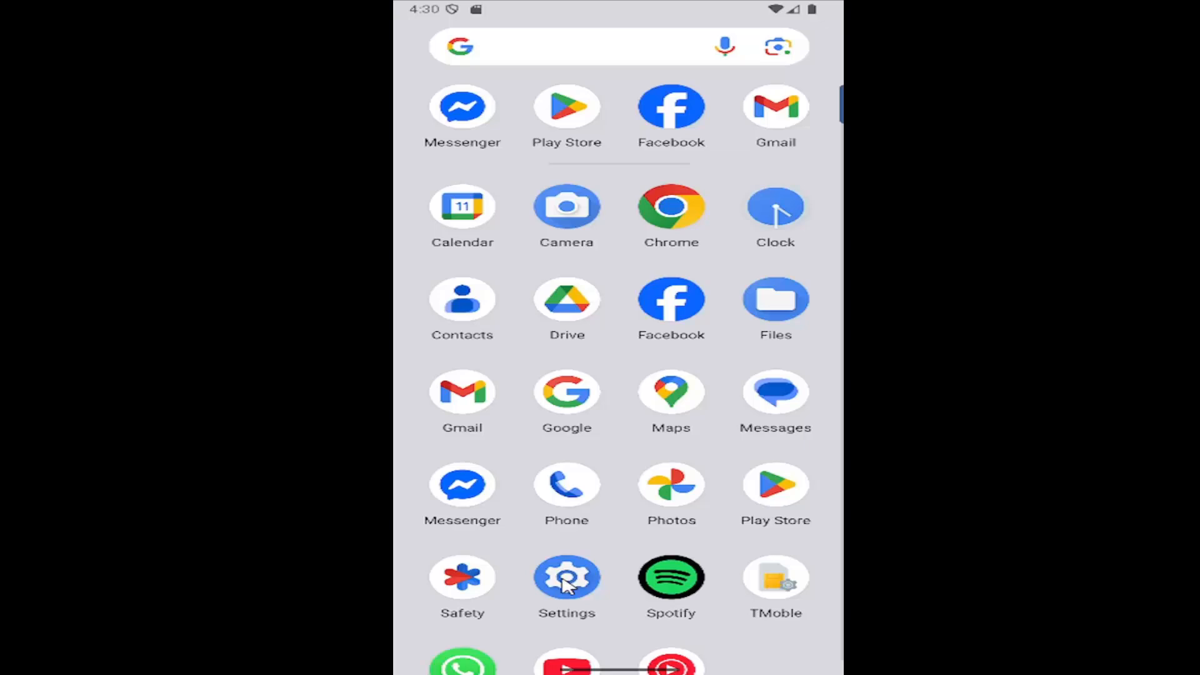
Open Settings > Apps, show all 35 apps and scroll down to the WhatsApp entry
{"action": "left_click", "coordinate": [566, 576]}
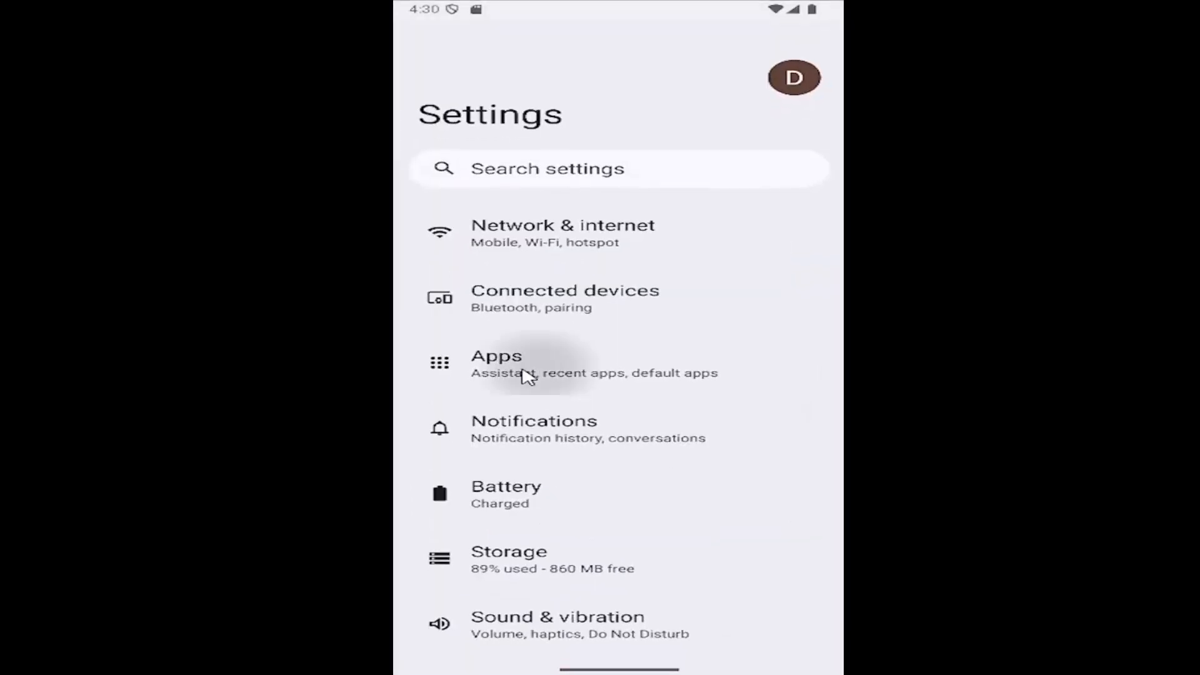
{"action": "left_click", "coordinate": [497, 364]}
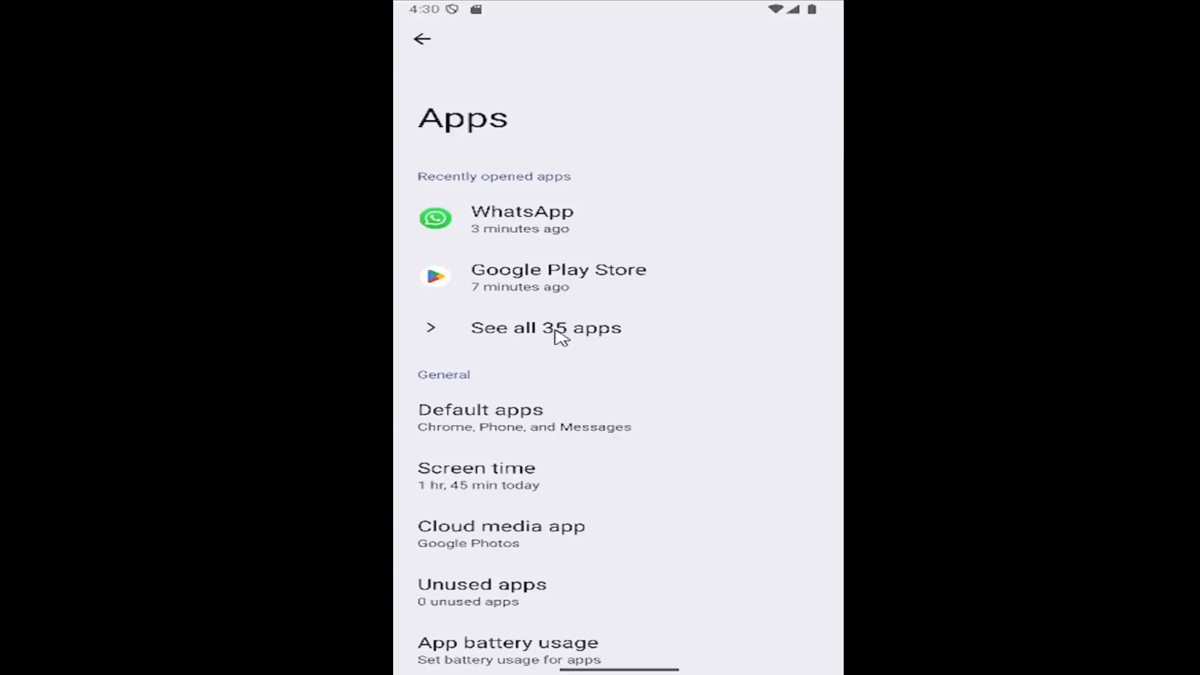
{"action": "left_click", "coordinate": [547, 327]}
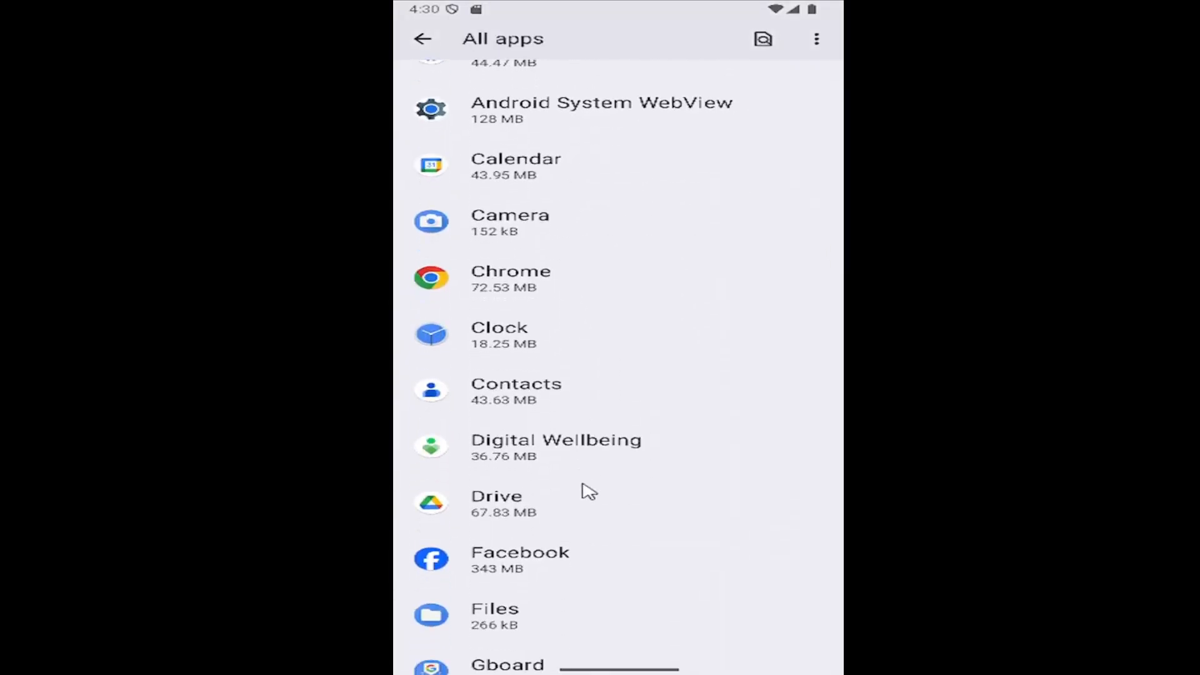
{"action": "scroll", "scroll_direction": "down", "scroll_amount": 3}
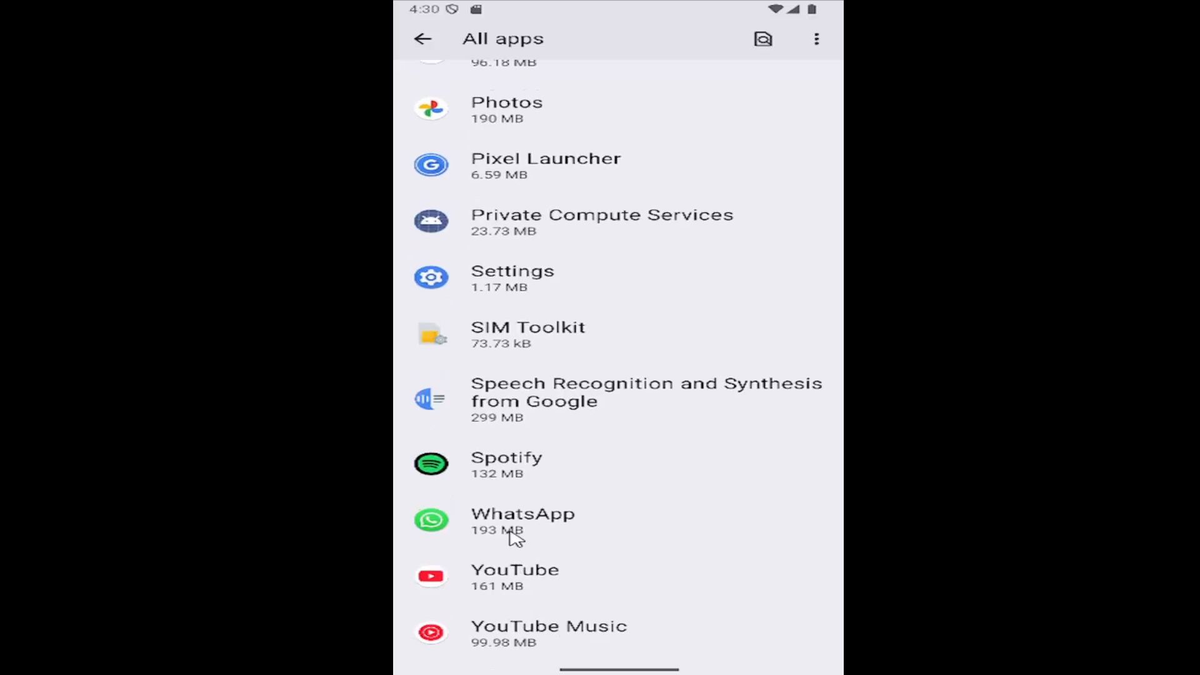
View WhatsApp's screen time (under a minute today, no app timer), then return to the Apps overview
{"action": "left_click", "coordinate": [522, 520]}
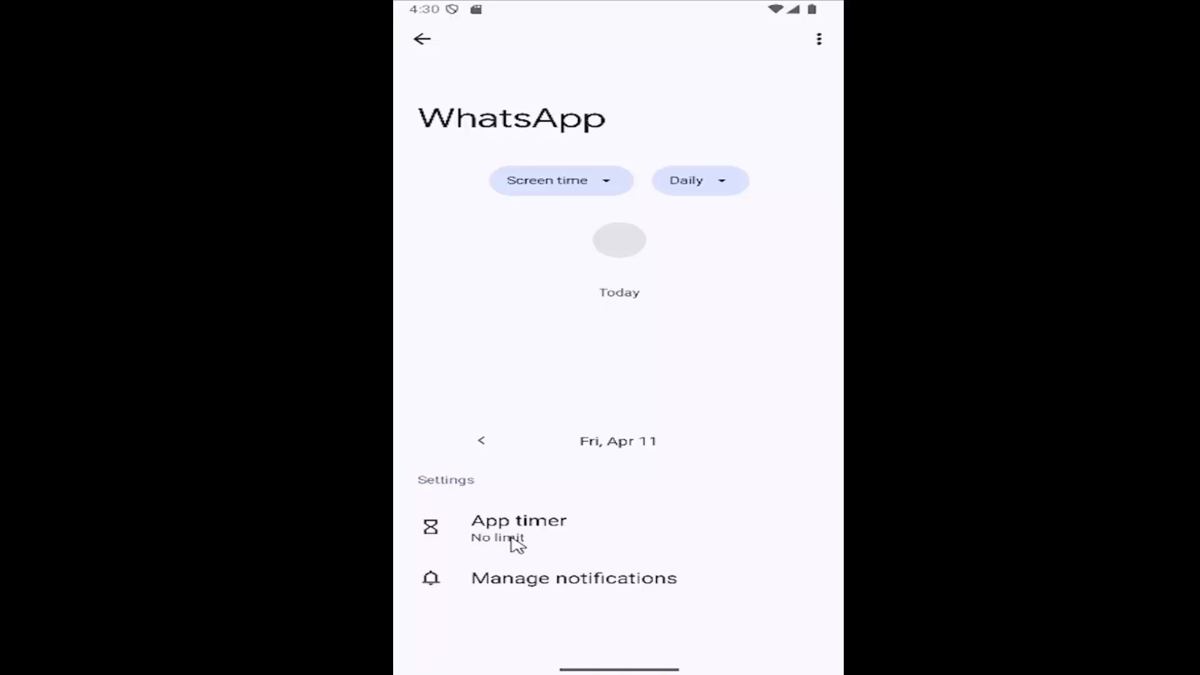
{"action": "left_click", "coordinate": [698, 180]}
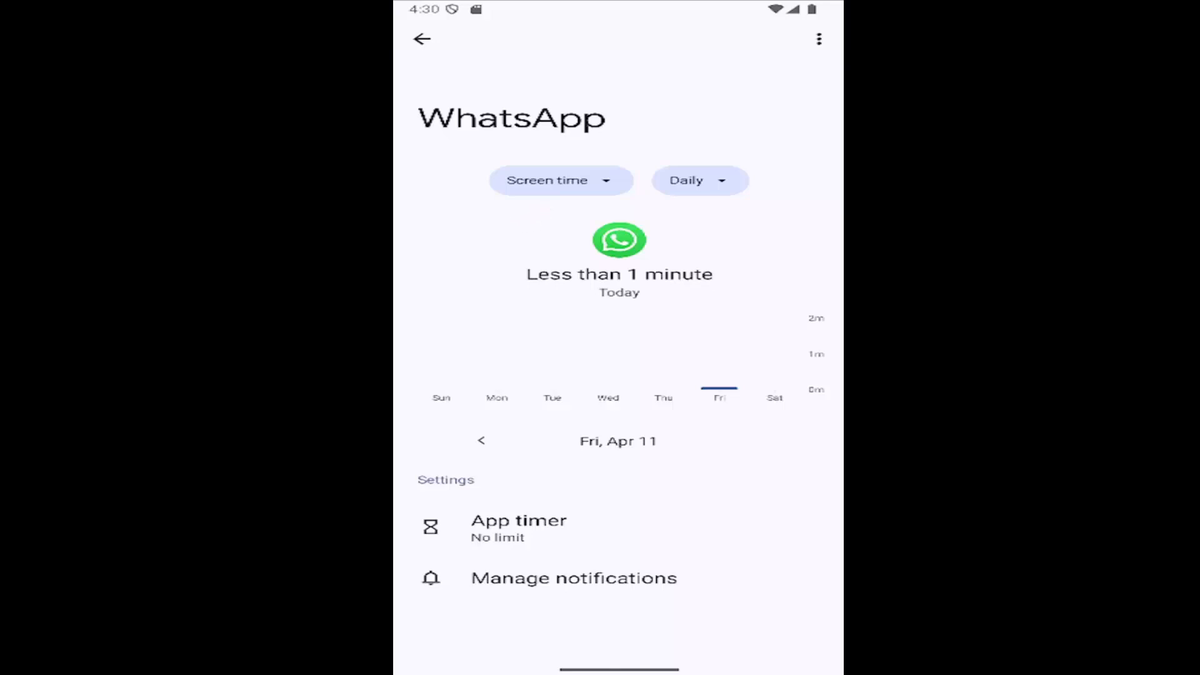
{"action": "left_click", "coordinate": [421, 39]}
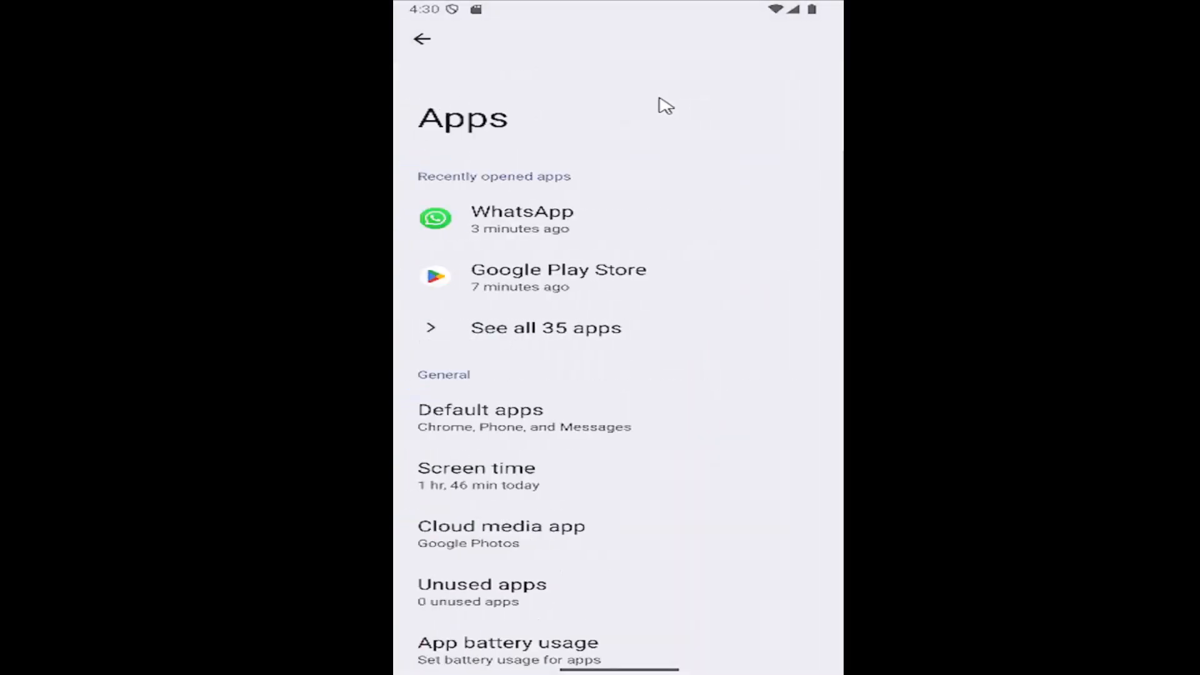